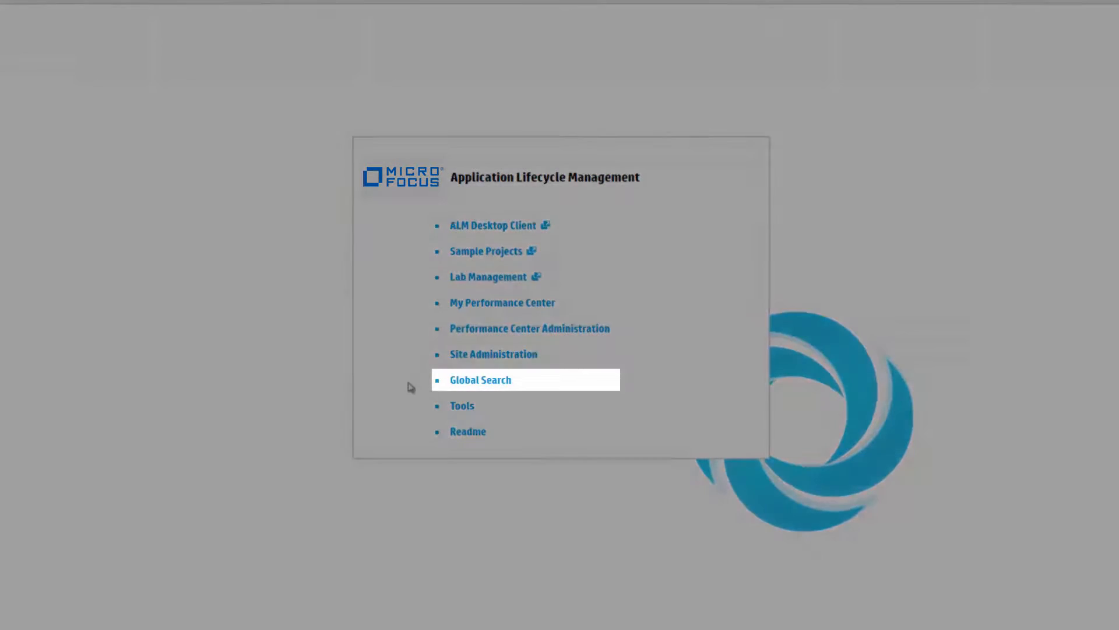
# - Go to Global Search from the ALM start page link
pyautogui.click(480, 379)
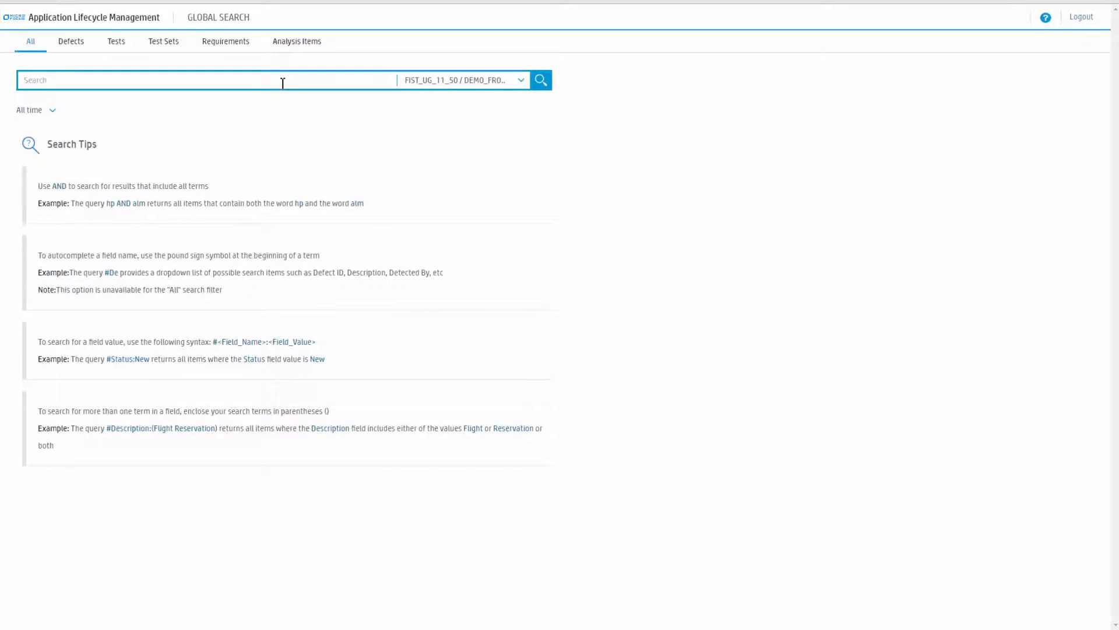
pyautogui.write('mercury tour')
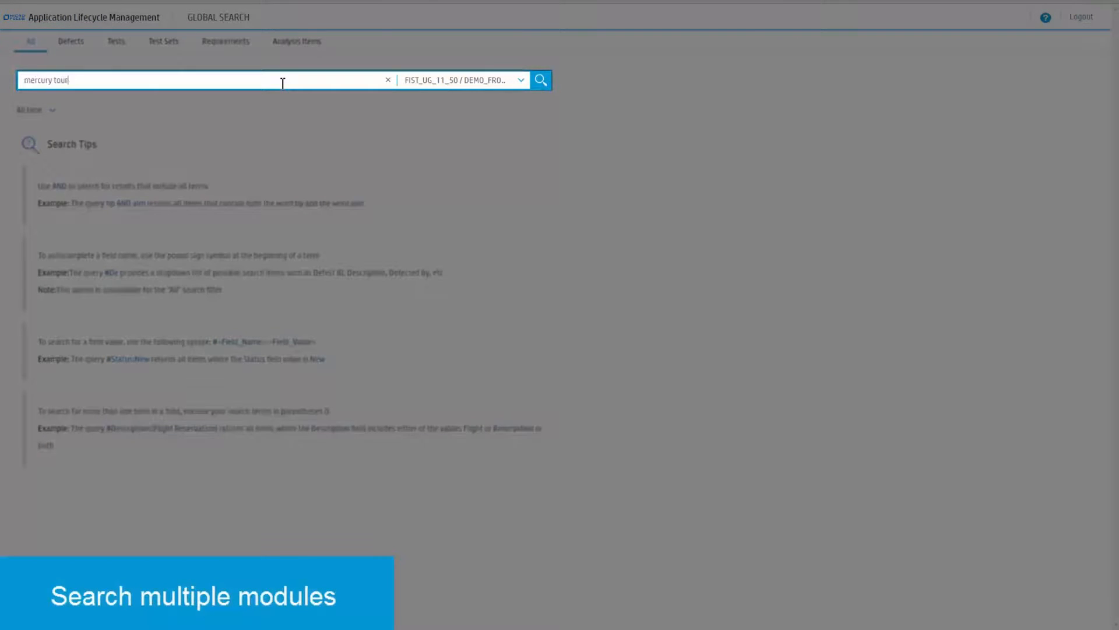
pyautogui.click(541, 80)
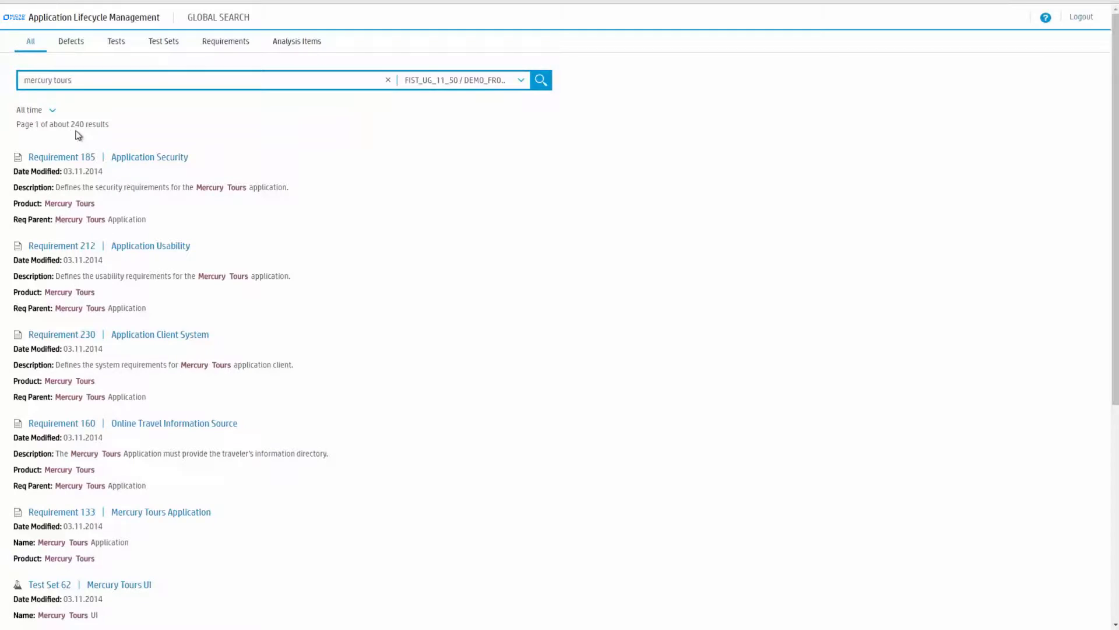
pyautogui.click(70, 41)
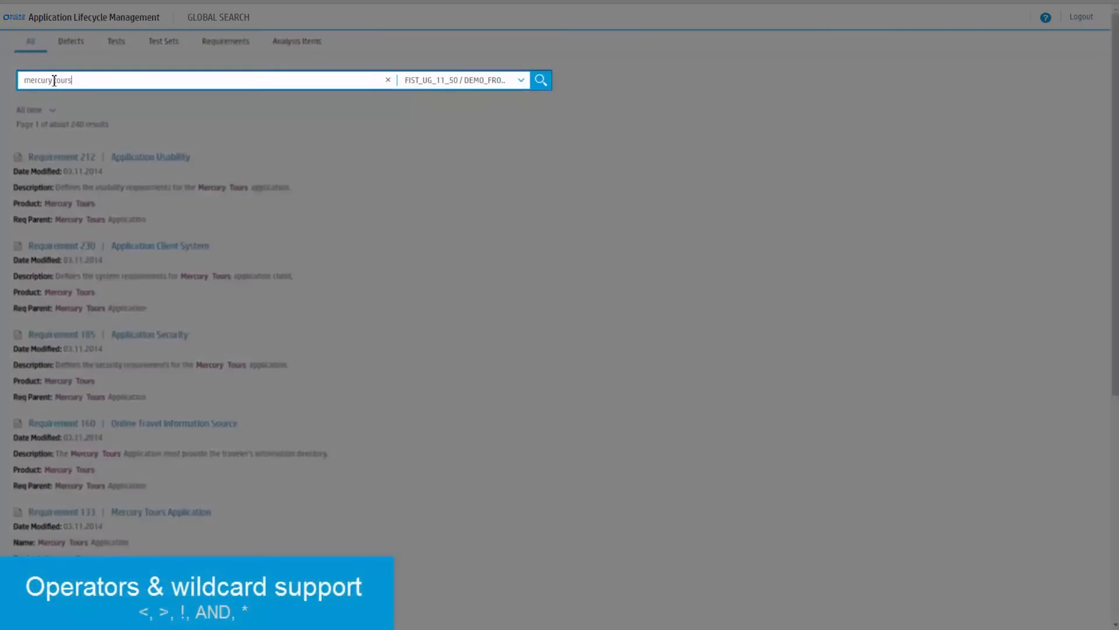
pyautogui.click(540, 79)
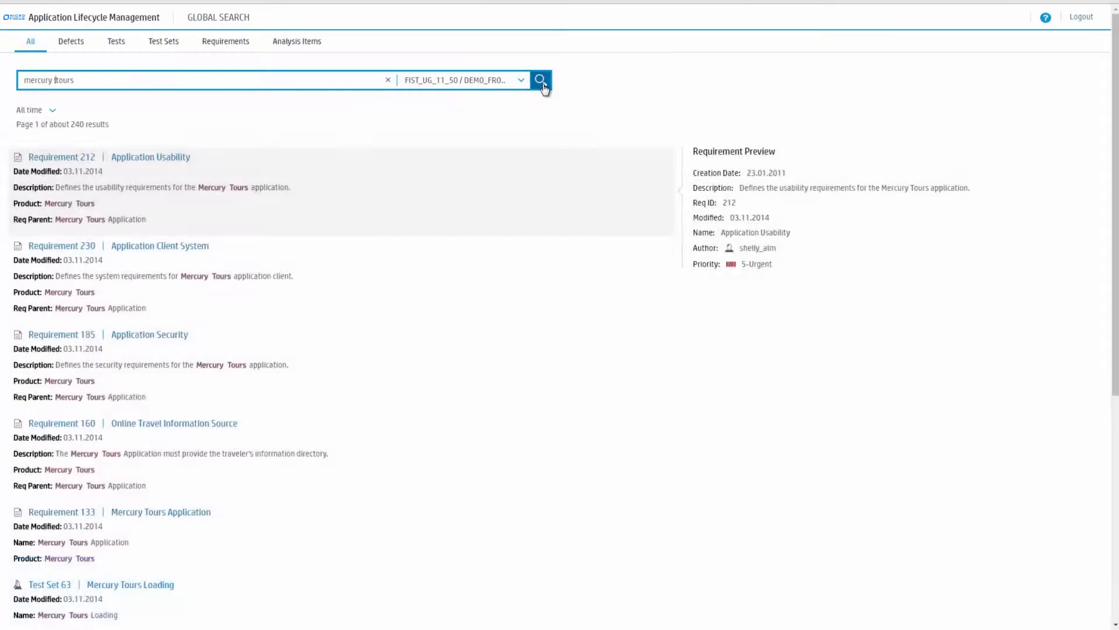
pyautogui.click(541, 79)
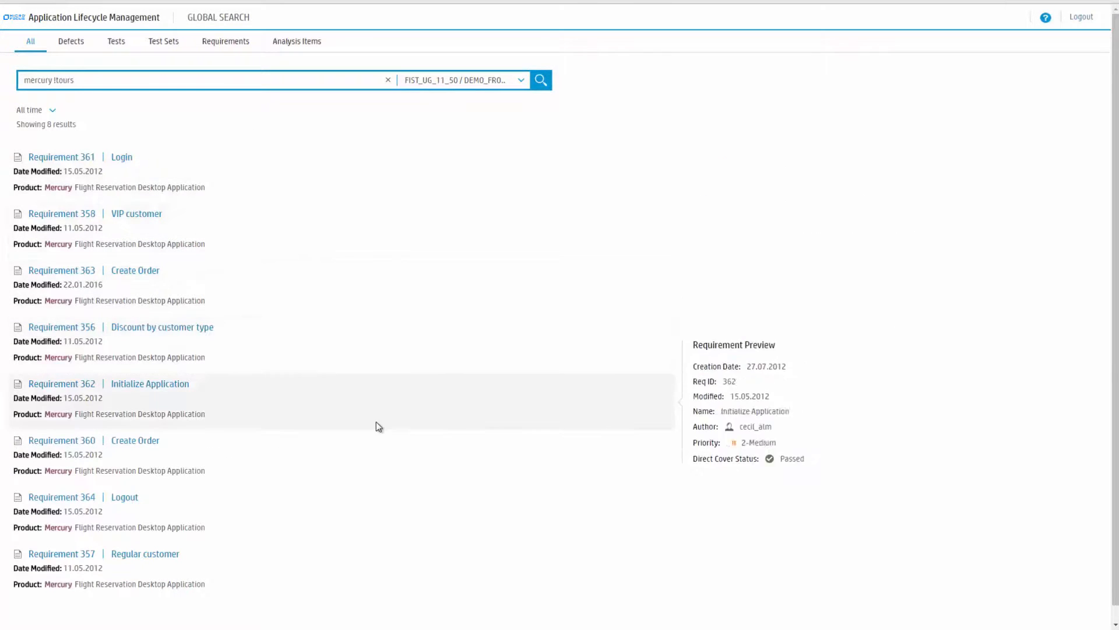
pyautogui.click(162, 326)
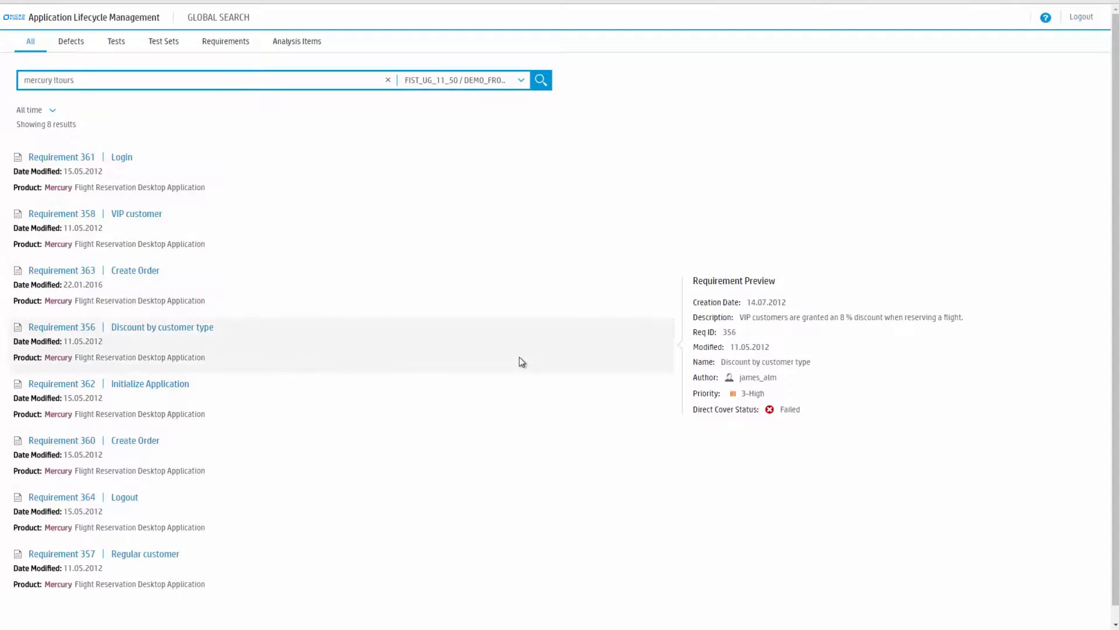
pyautogui.click(388, 80)
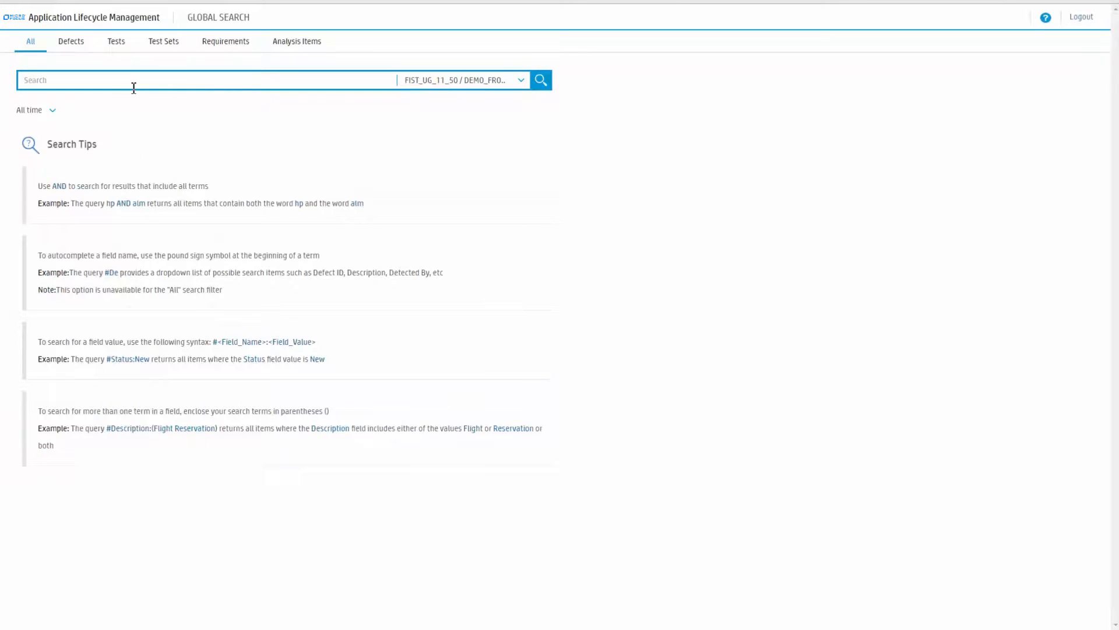
# - Search for 'flights' and limit results to the past year, leaving 2 results
pyautogui.write('flights')
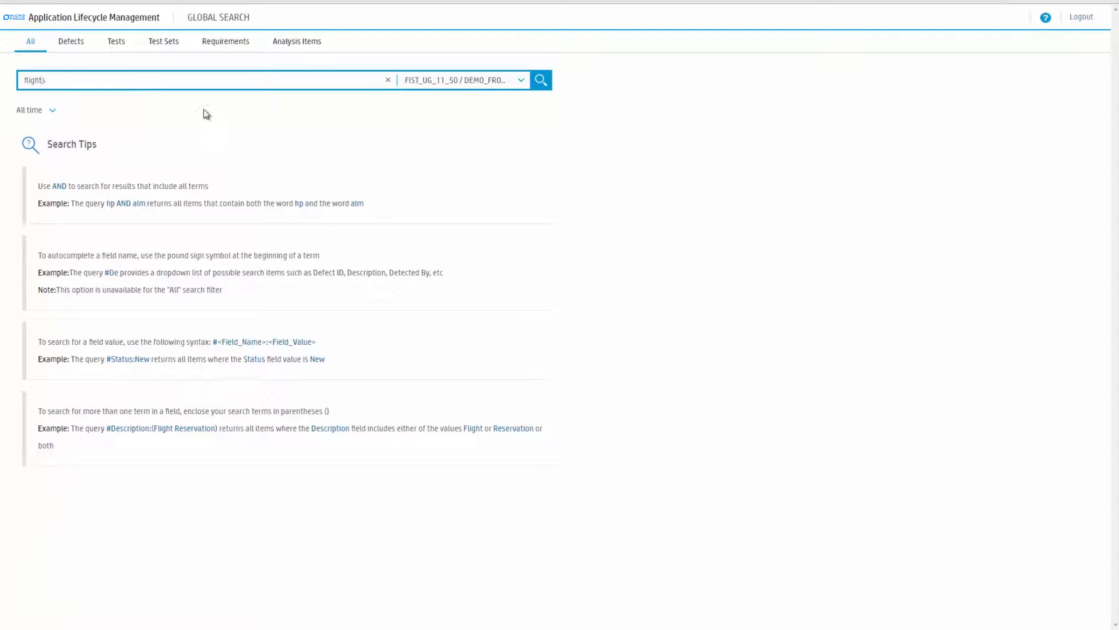
pyautogui.click(540, 80)
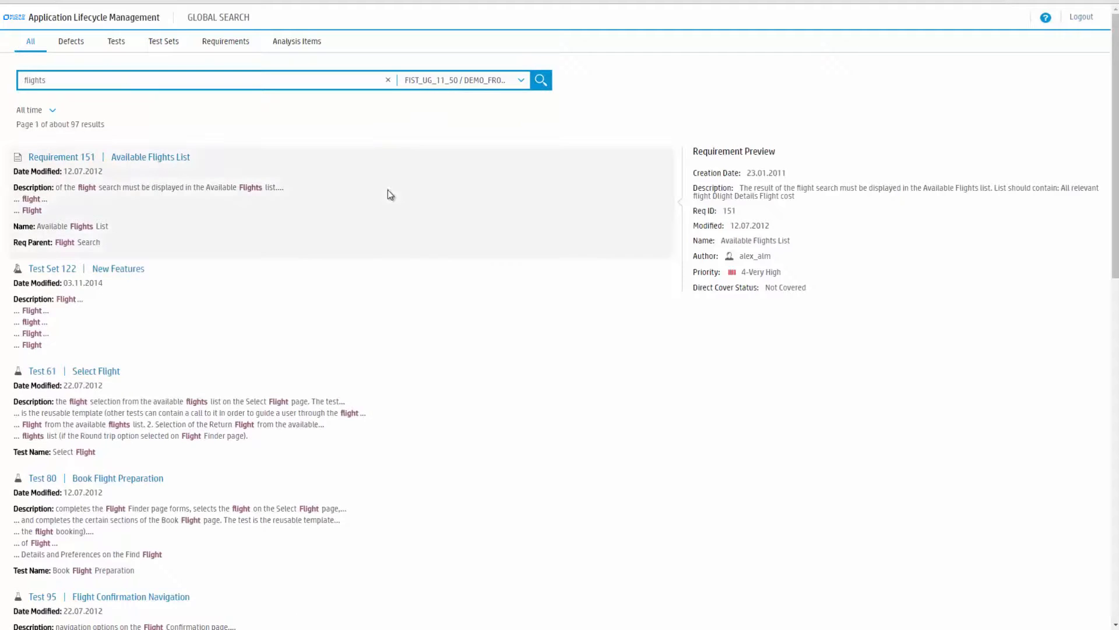
pyautogui.click(34, 110)
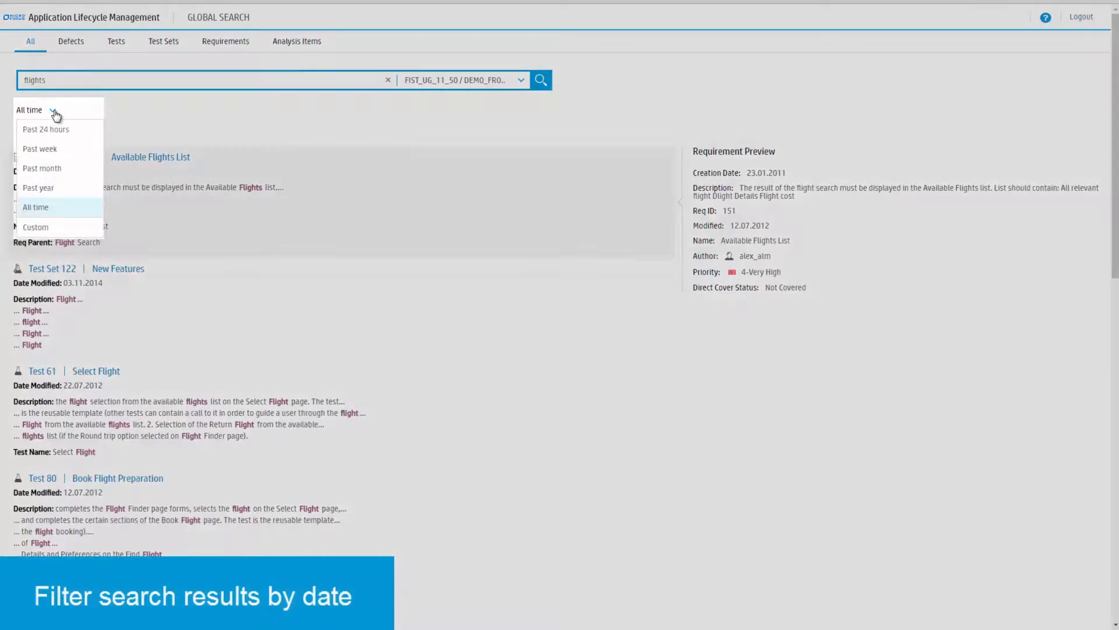
pyautogui.click(38, 187)
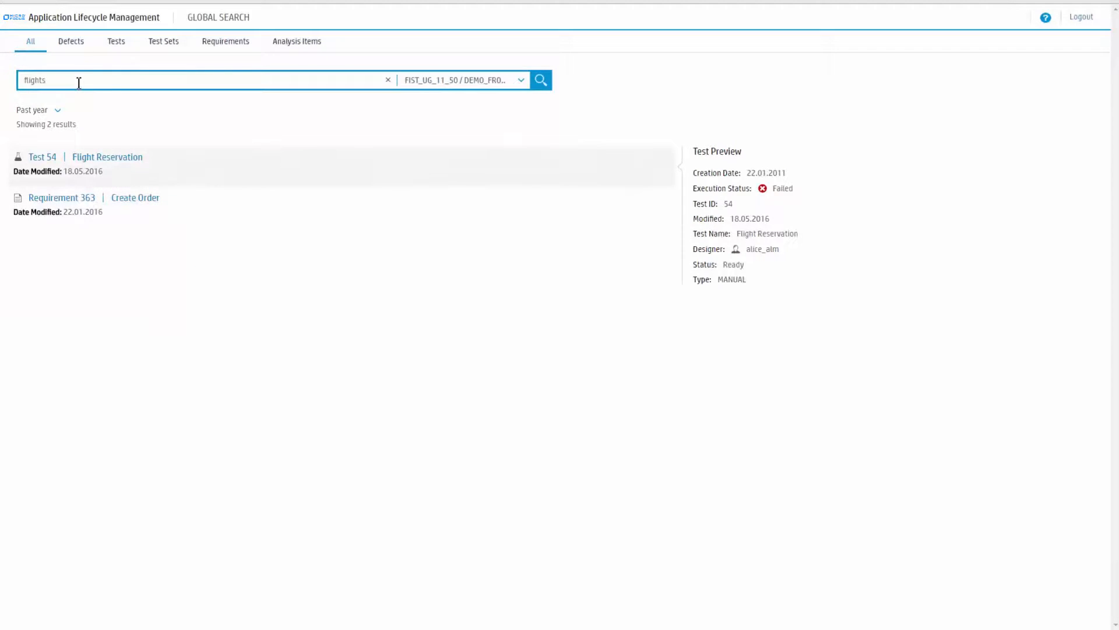
pyautogui.click(71, 41)
pyautogui.write(' AND Detected on Date:')
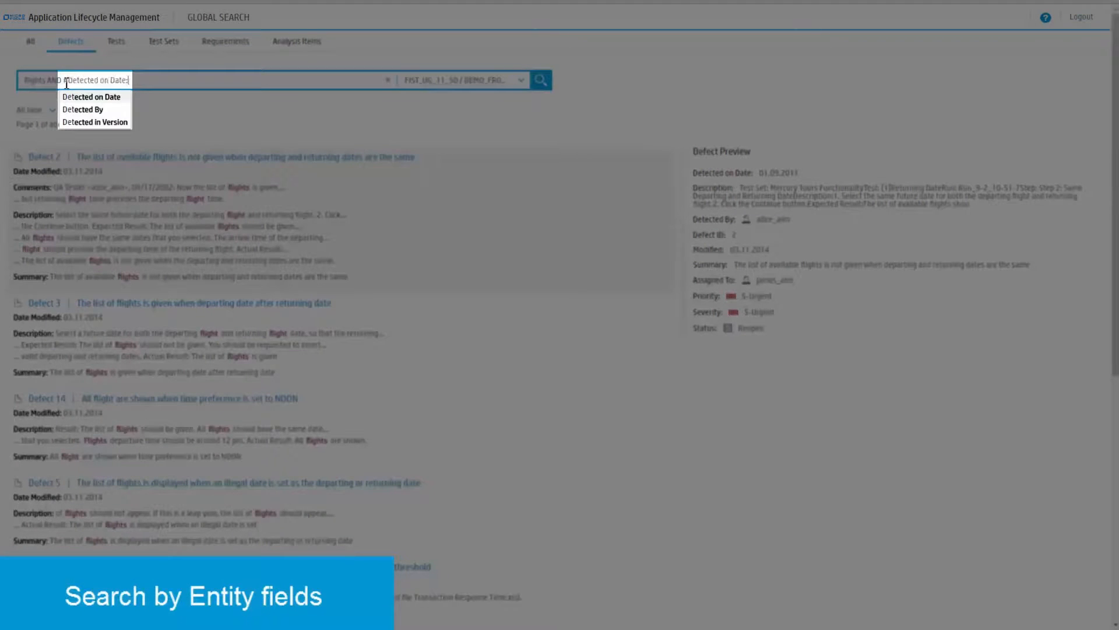
# - Narrow the flights defect search with #Detected By:alice_alm and #Status:closed
pyautogui.click(82, 109)
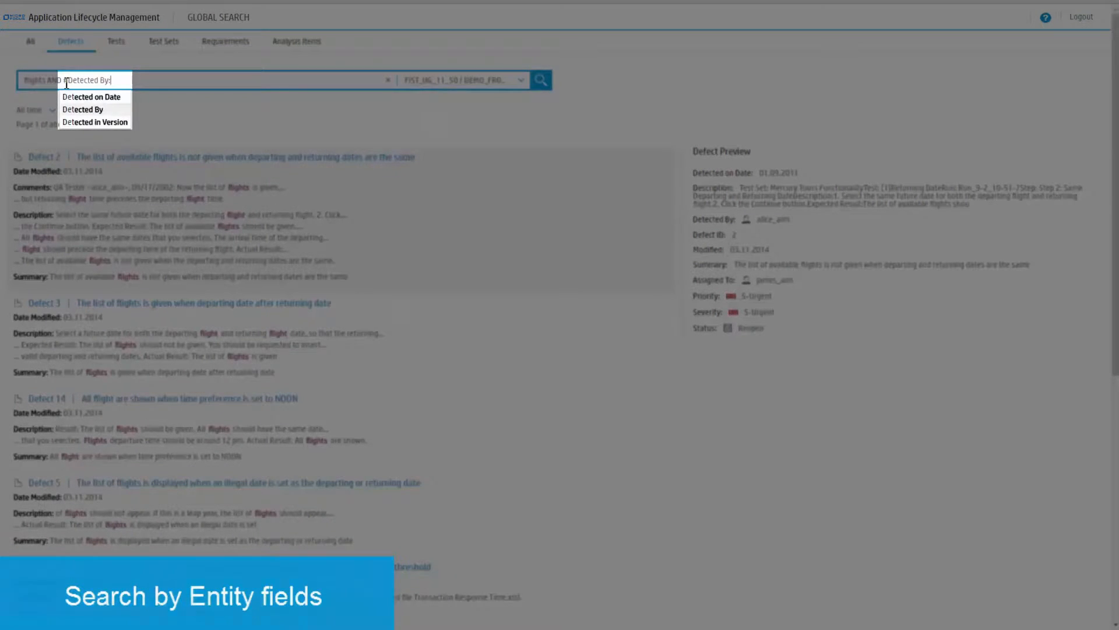
pyautogui.write('alice_alm')
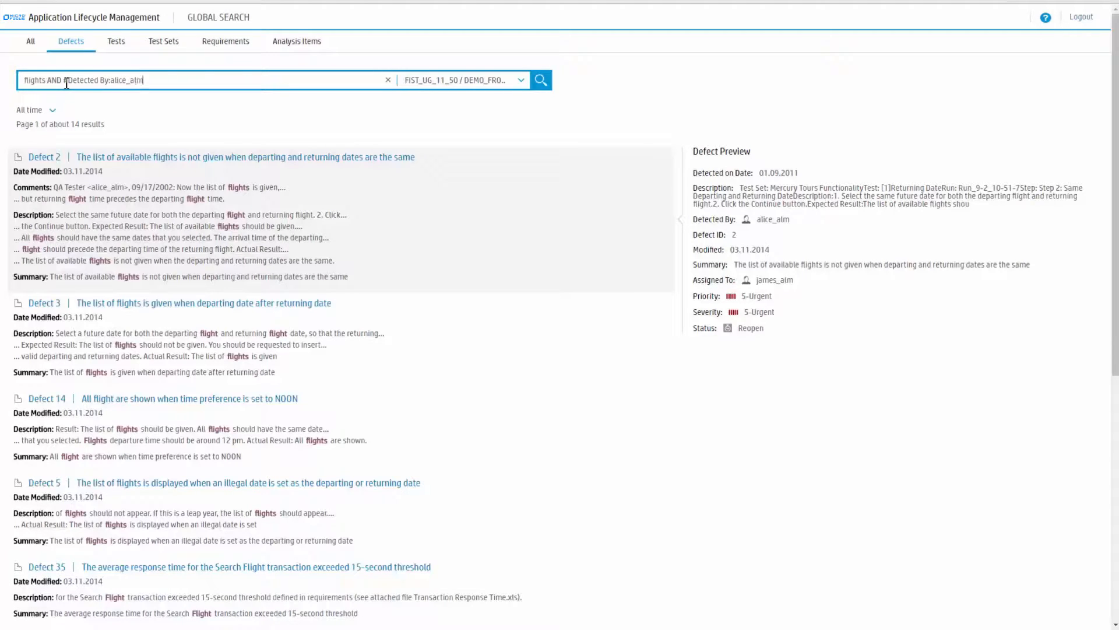
pyautogui.click(541, 79)
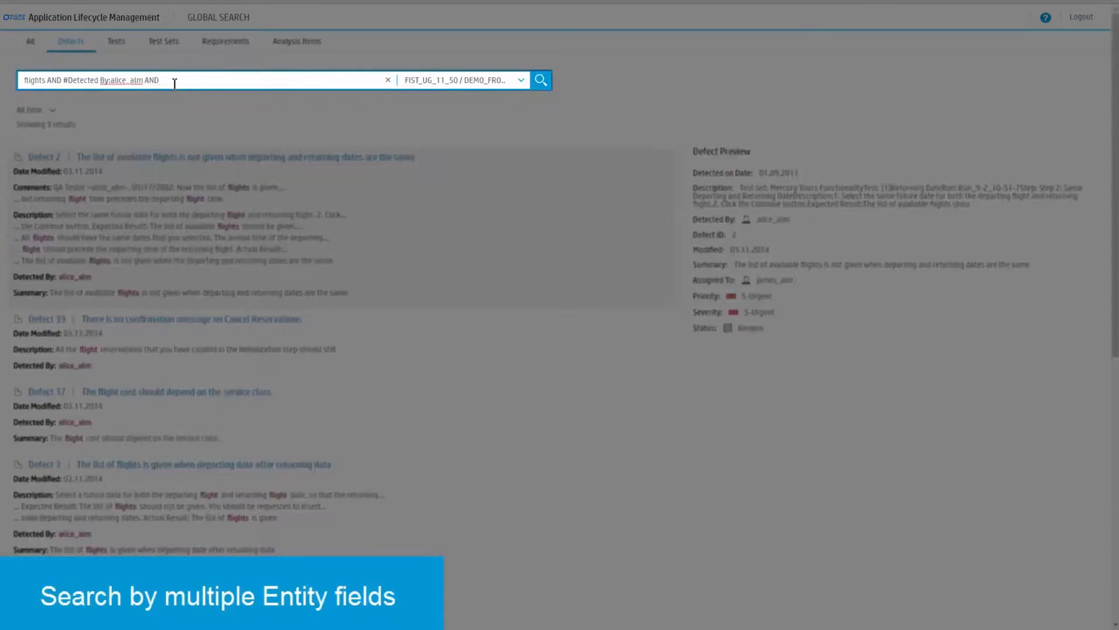
pyautogui.write('#Status:')
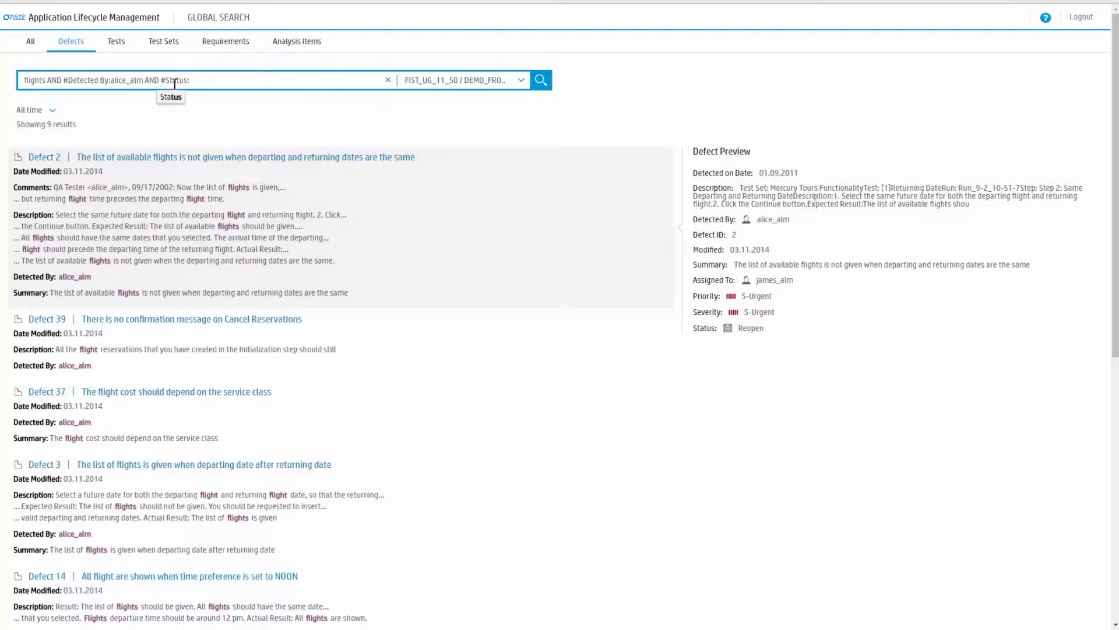
pyautogui.click(540, 79)
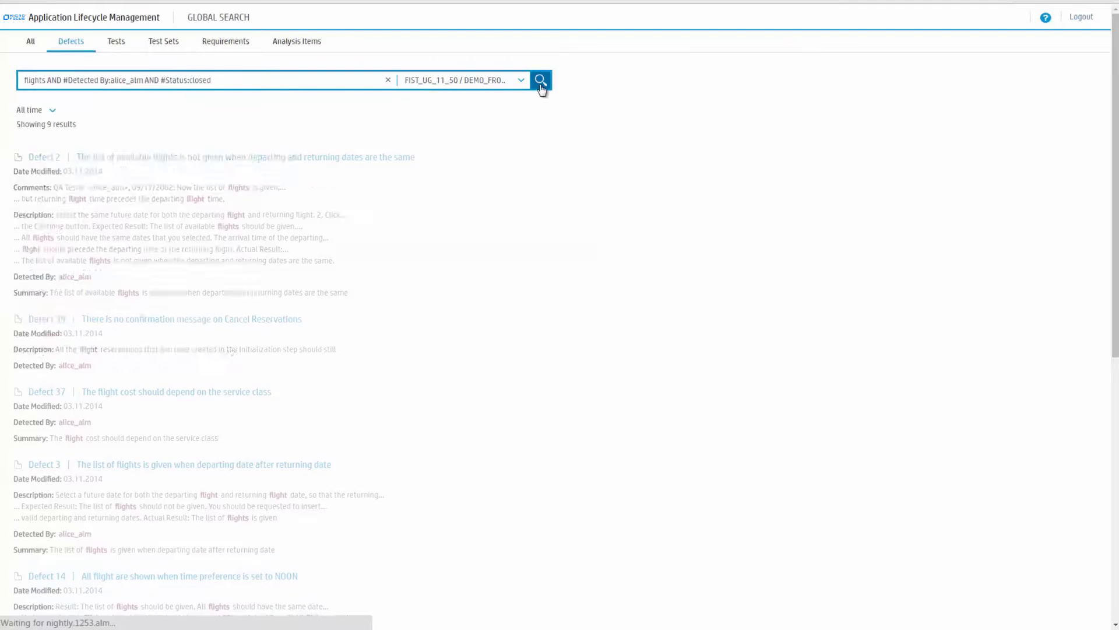
pyautogui.click(541, 80)
pyautogui.write('requirements cove')
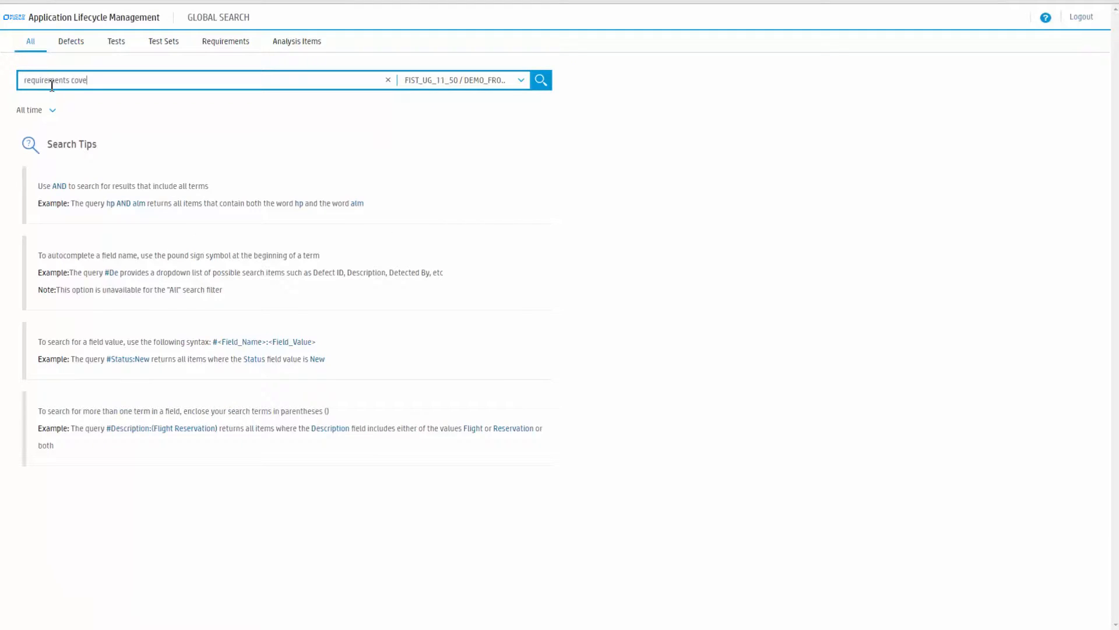
# - Search 'requirements coverage' across all modules, returning about 300 results
pyautogui.click(540, 80)
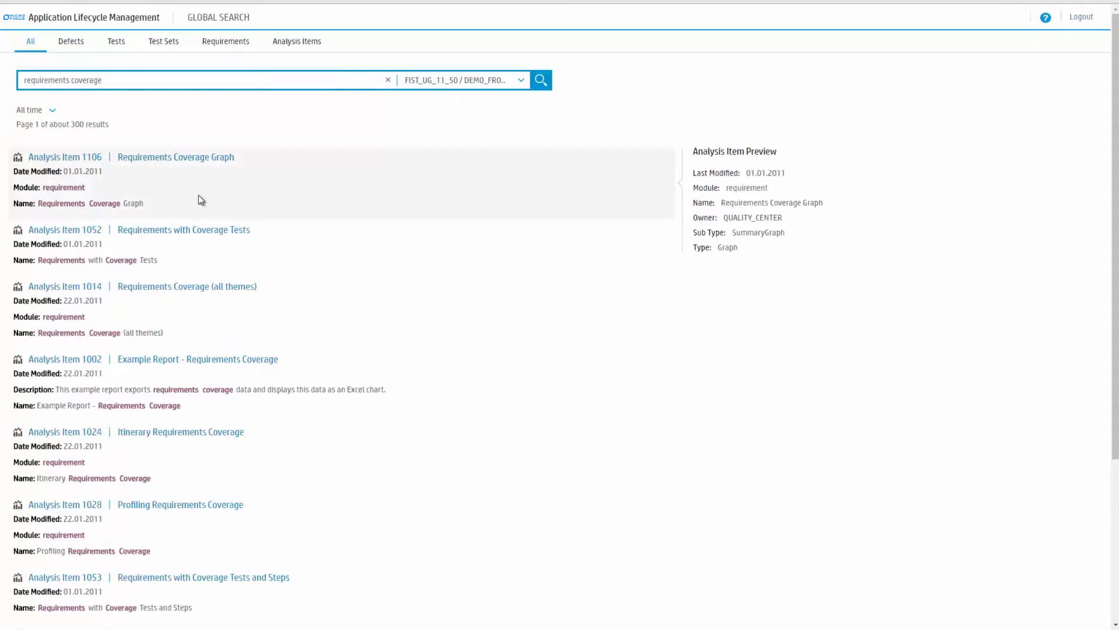
pyautogui.click(462, 80)
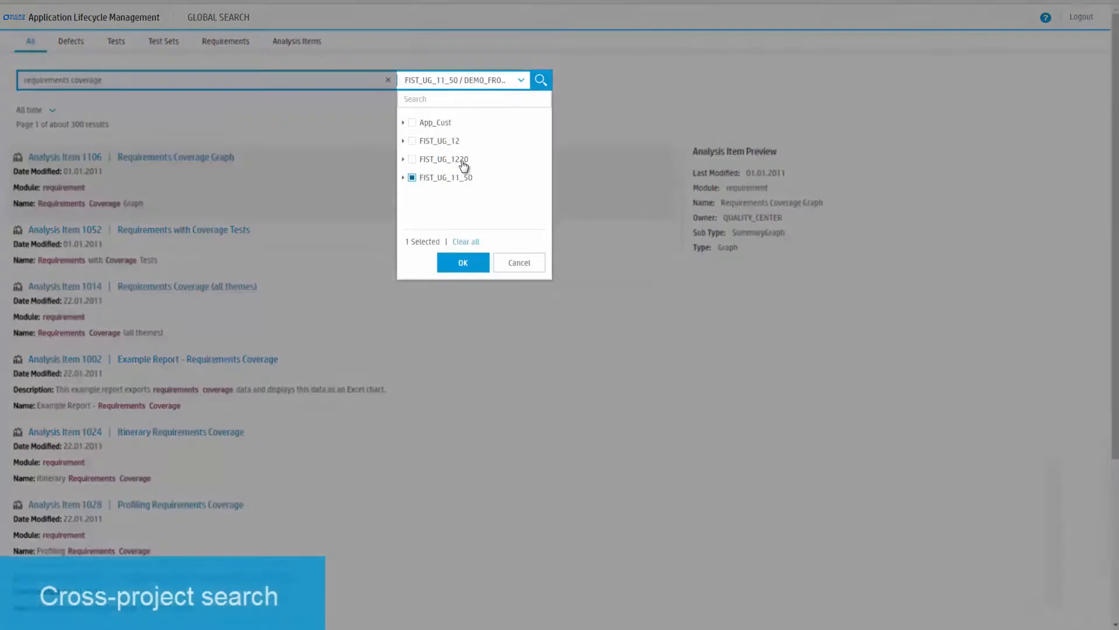
# - Add the App_Cust/MainDB project alongside FIST_UG_11_50 and confirm, giving about 1300 results
pyautogui.write('mai')
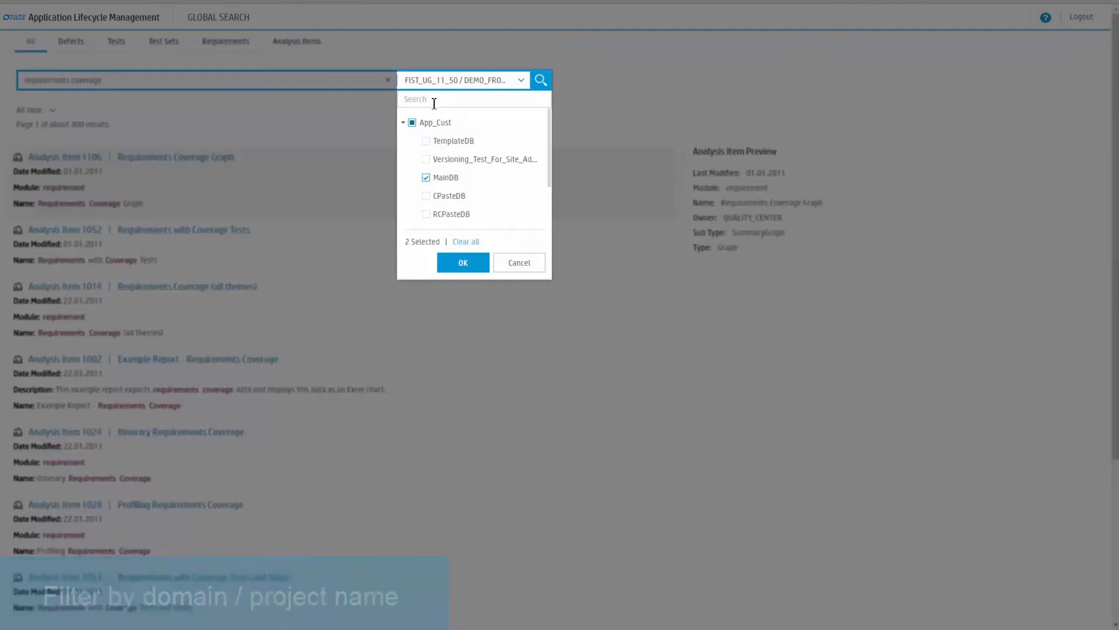
pyautogui.click(403, 121)
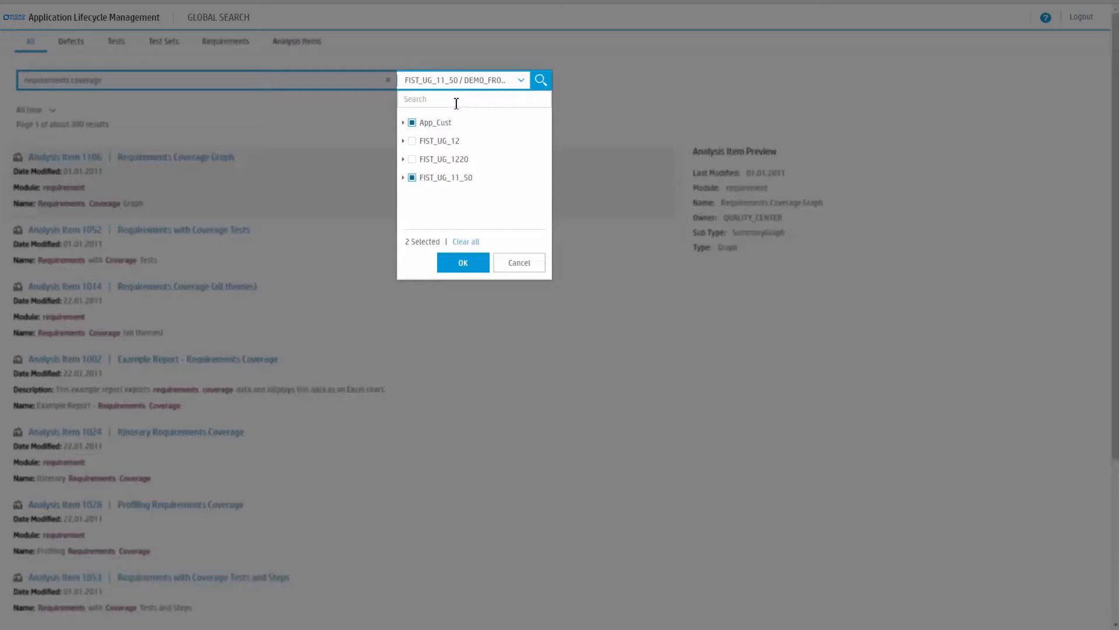
pyautogui.write('app')
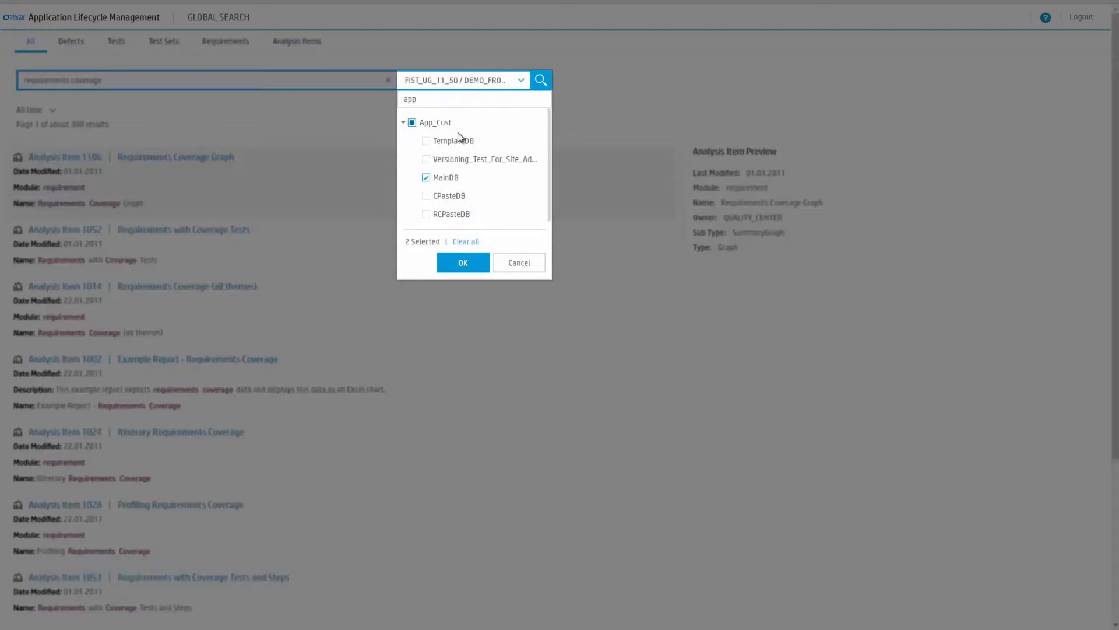
pyautogui.click(461, 261)
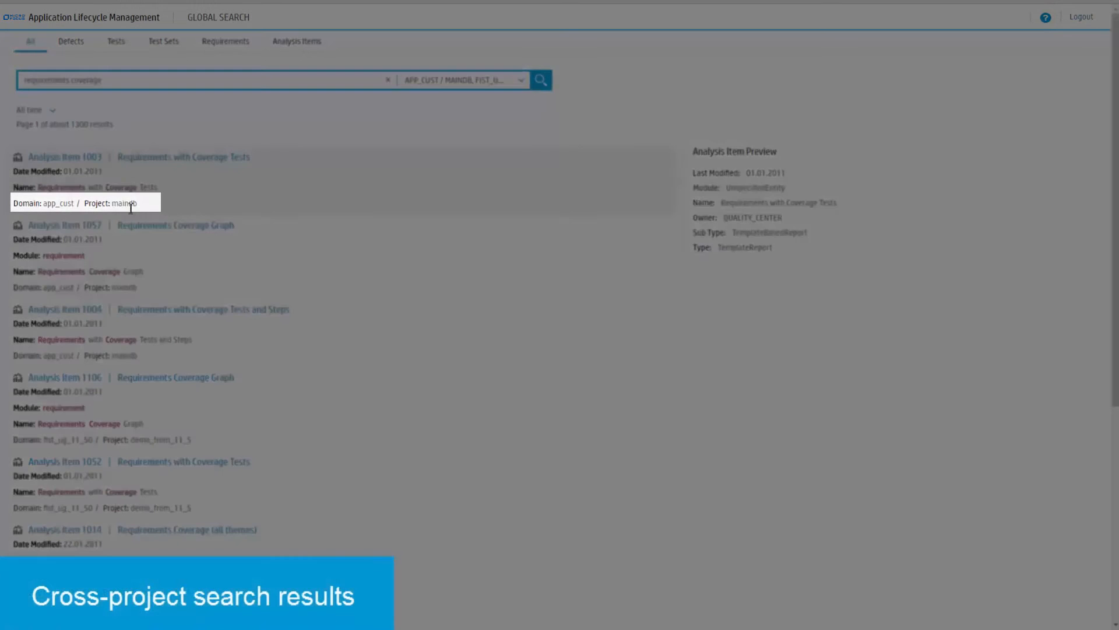